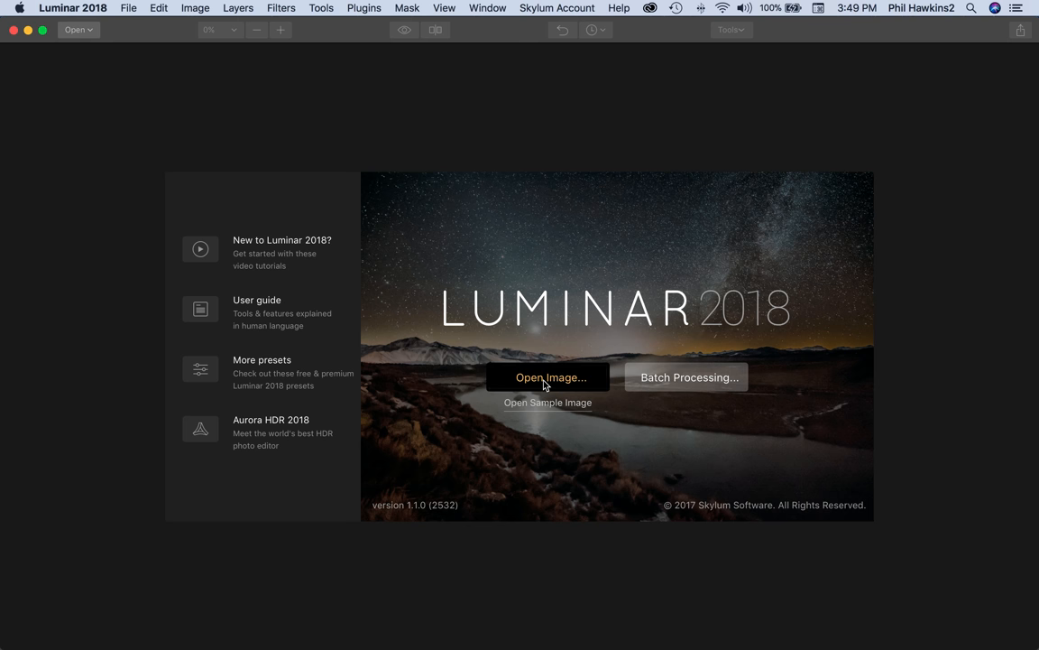
Step: Open the RAW barn photo _IMG3851.PEF from the file dialog into Luminar 2018
click(551, 377)
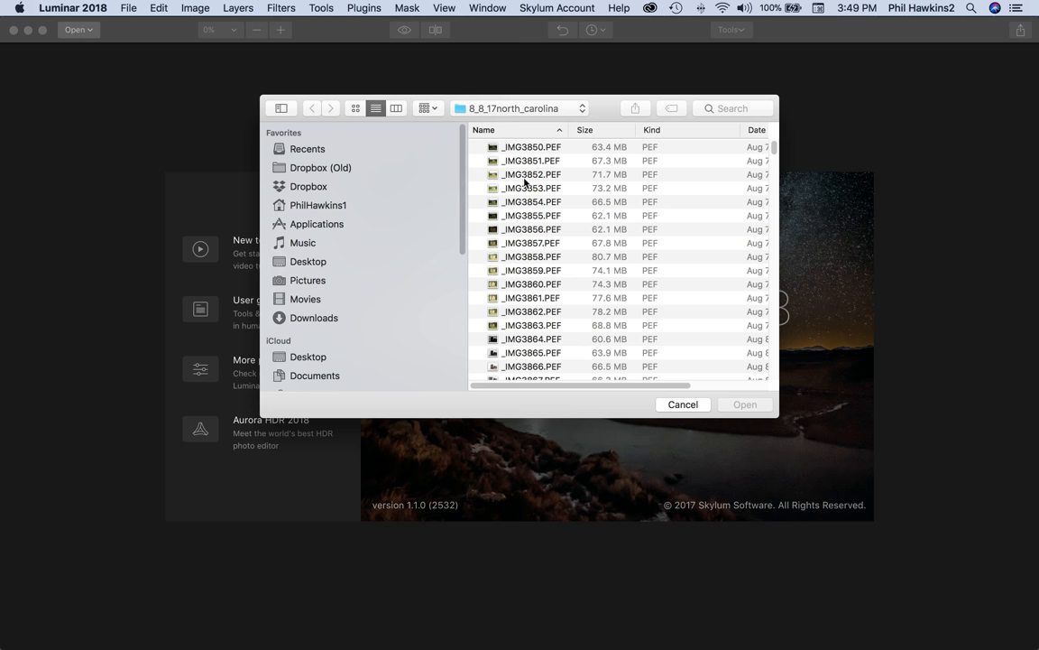
click(531, 158)
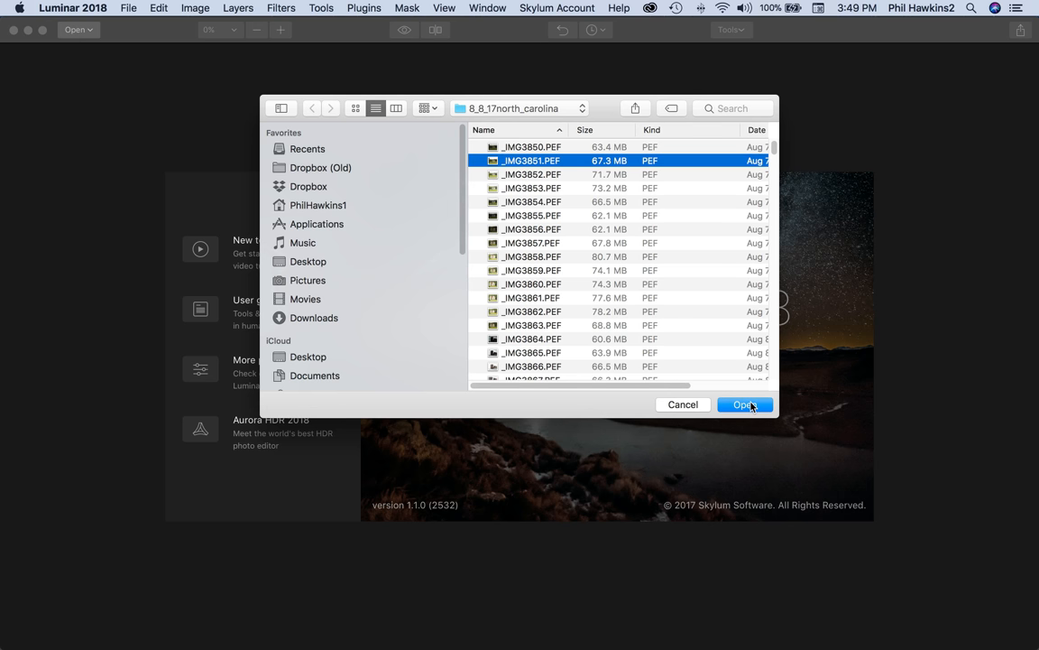
click(744, 404)
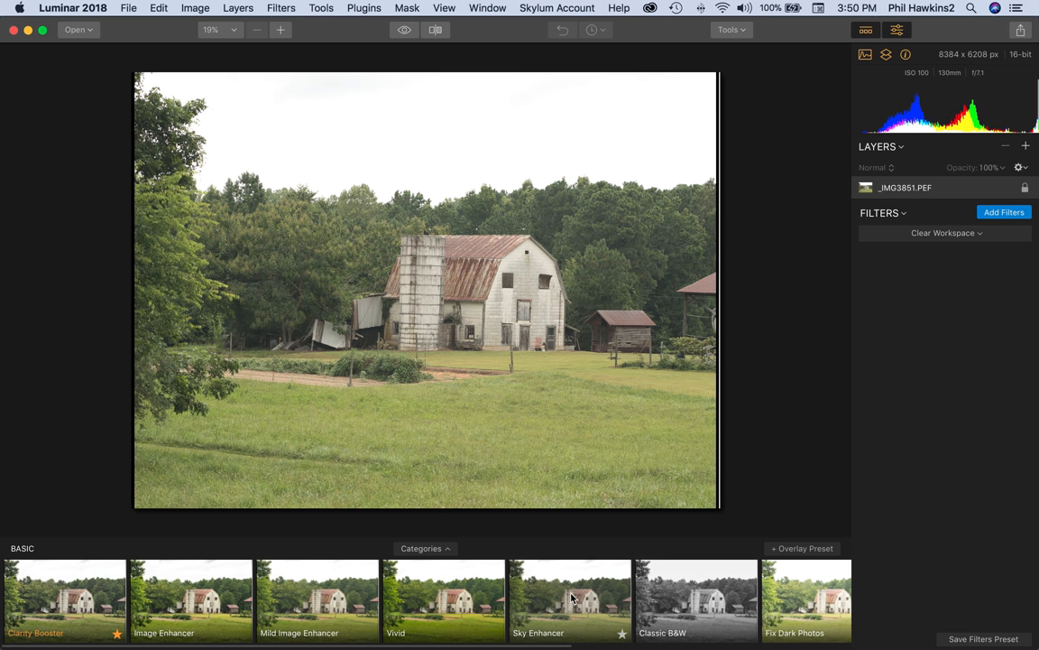
Step: Apply the Sky Enhancer preset and pull RAW Develop Highlights down to -81
click(570, 599)
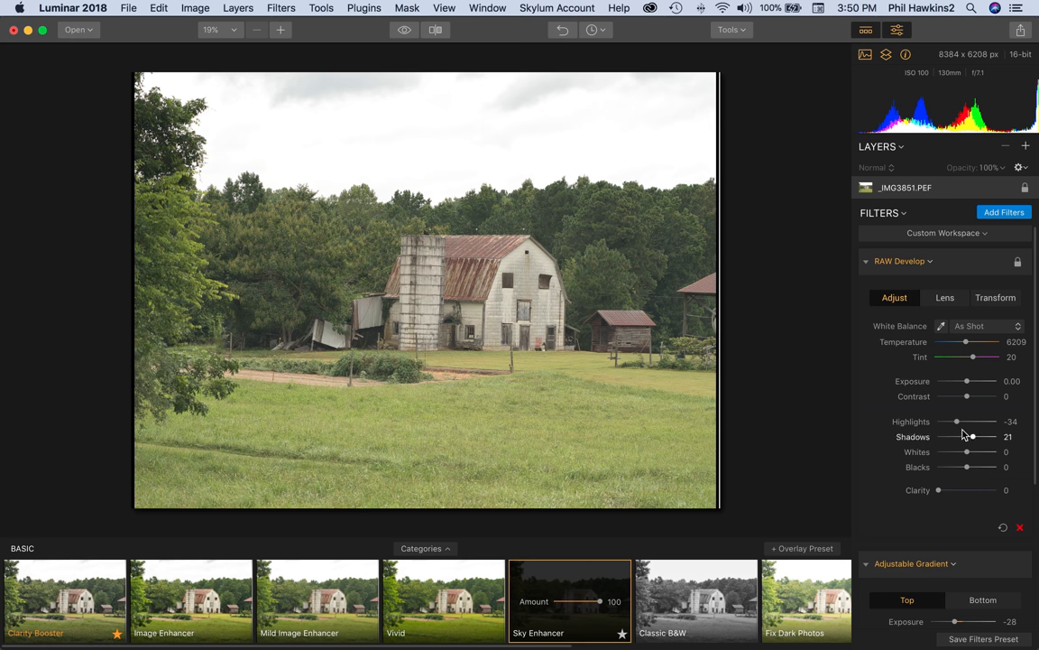
drag(956, 422, 946, 422)
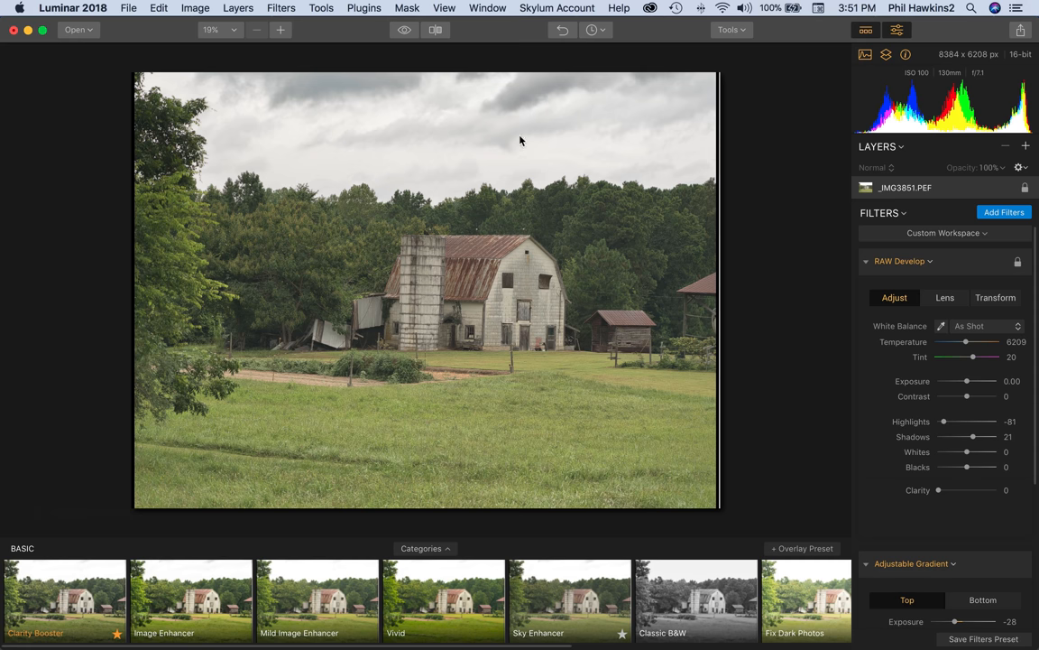
mouse_move(613, 130)
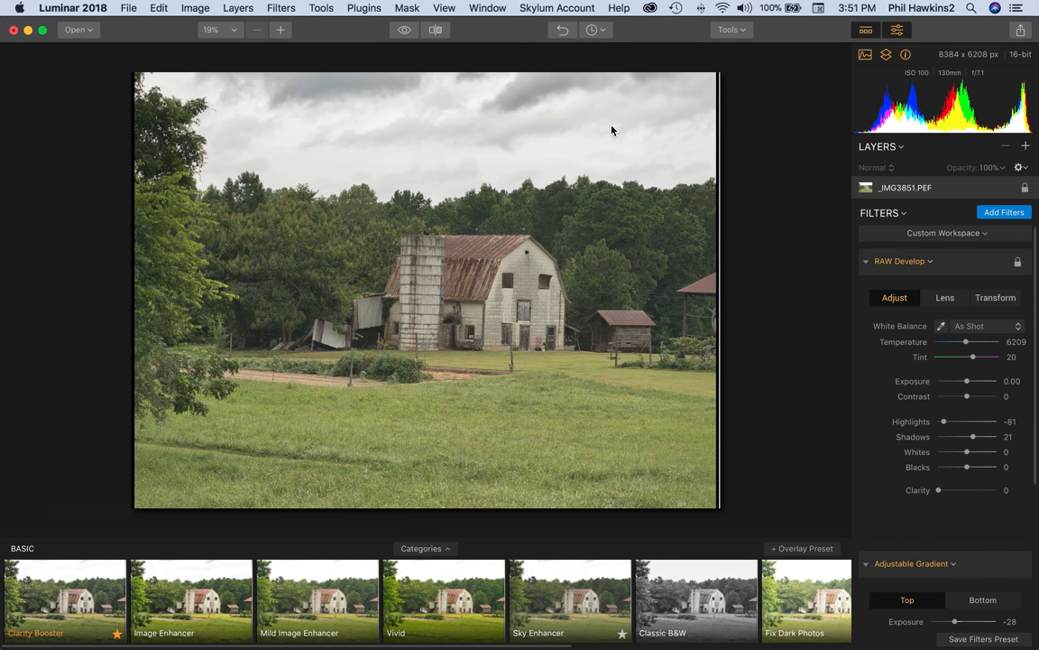
mouse_move(514, 138)
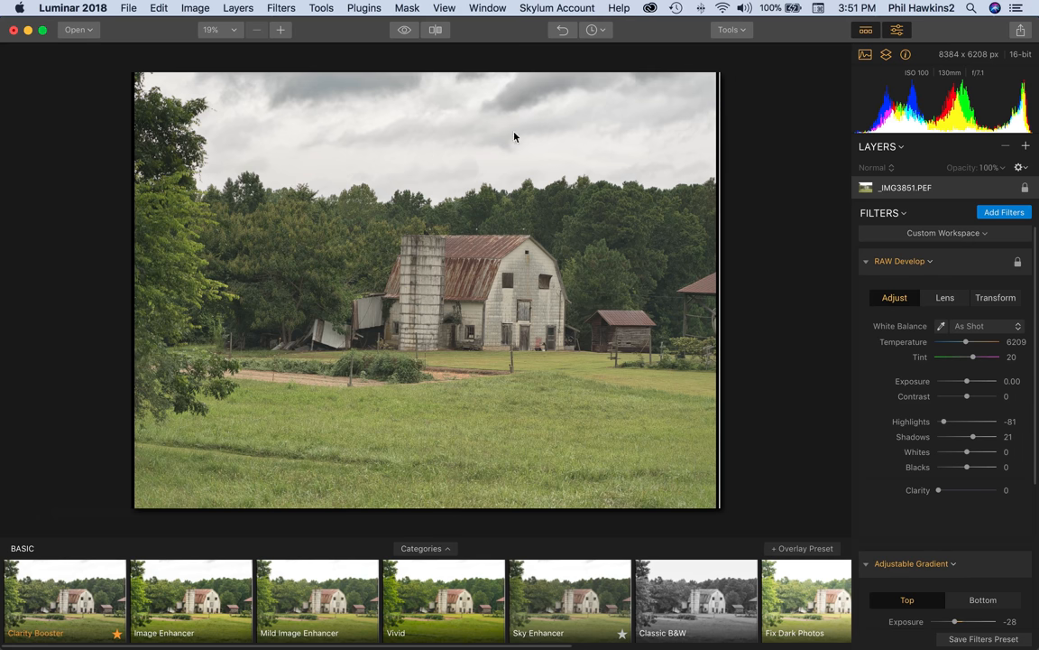
mouse_move(91, 130)
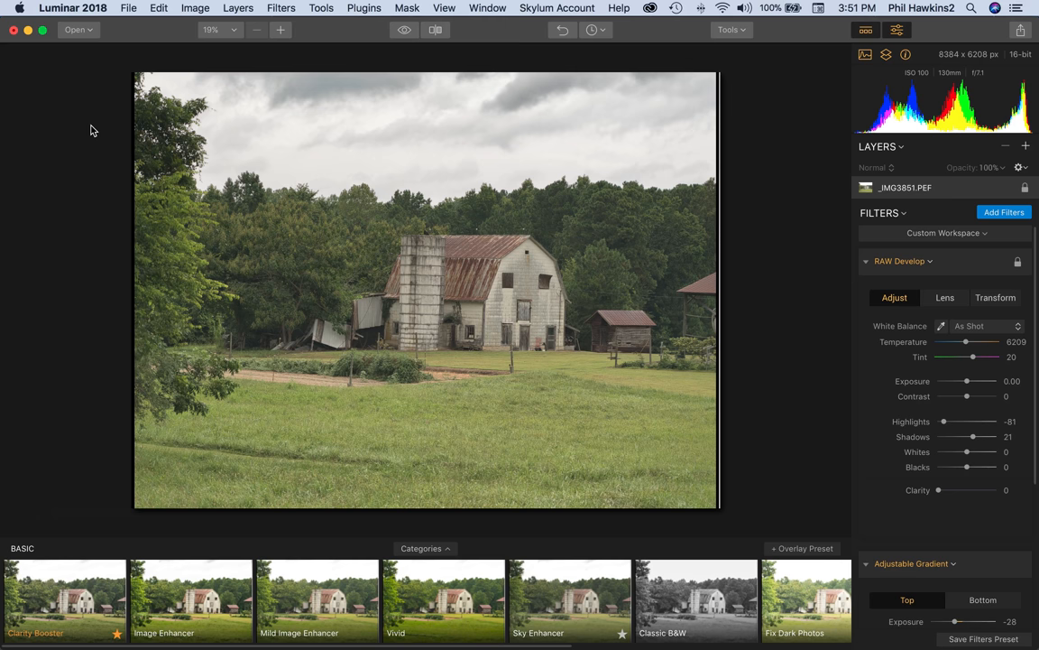
mouse_move(87, 46)
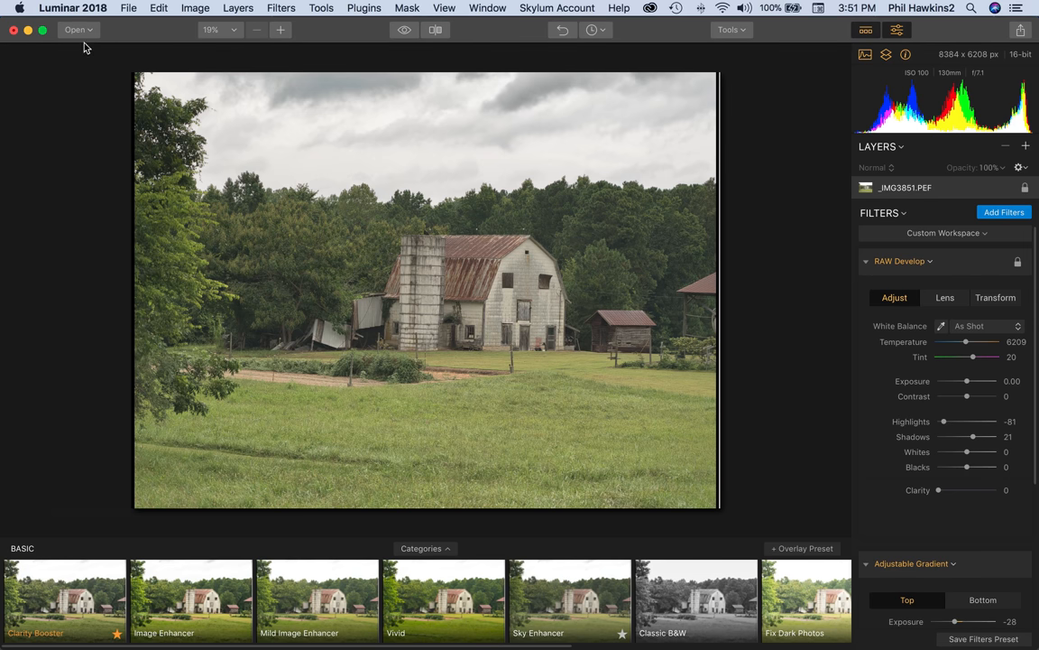
Step: Bring up the Luminar 2018 application menu from the menu bar
click(72, 7)
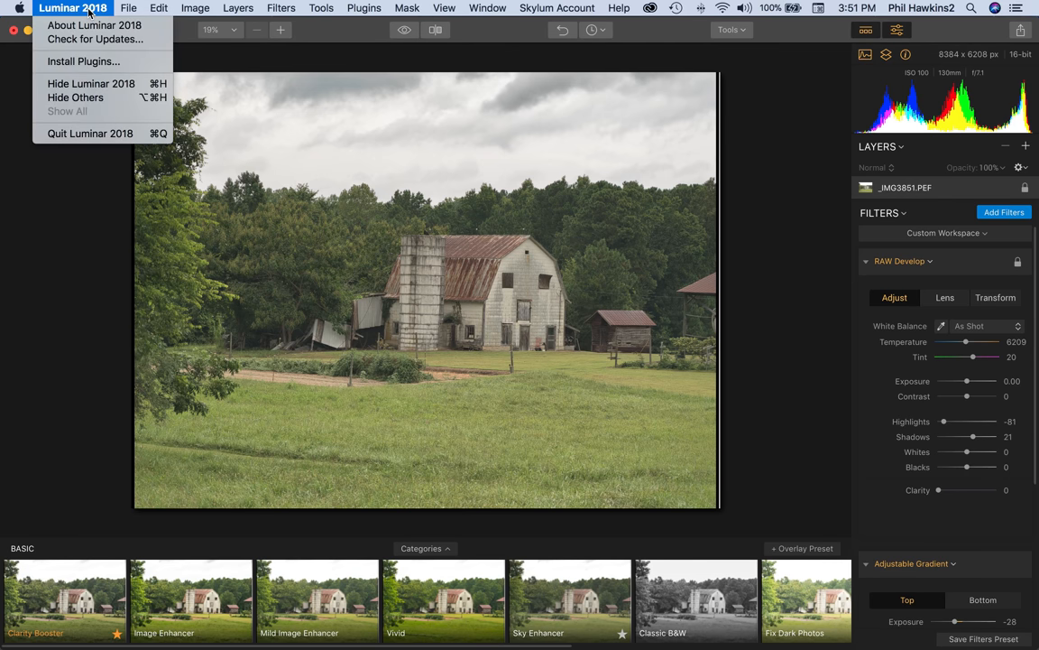
mouse_move(83, 61)
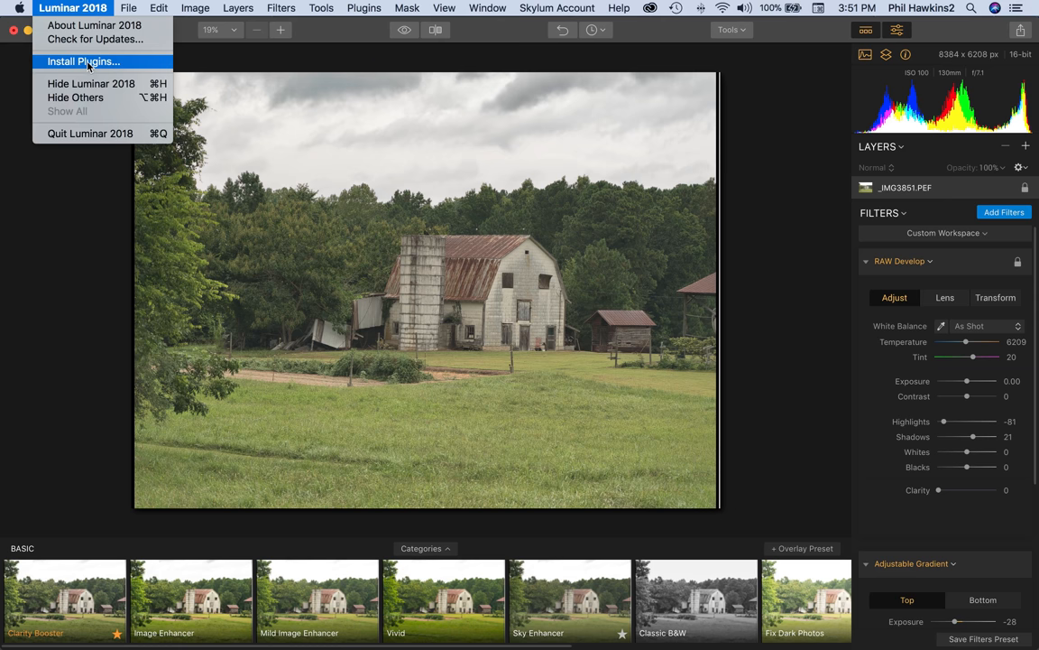
Step: Show the Install Plugins window listing Luminar as installed for Photoshop and Lightroom
click(83, 61)
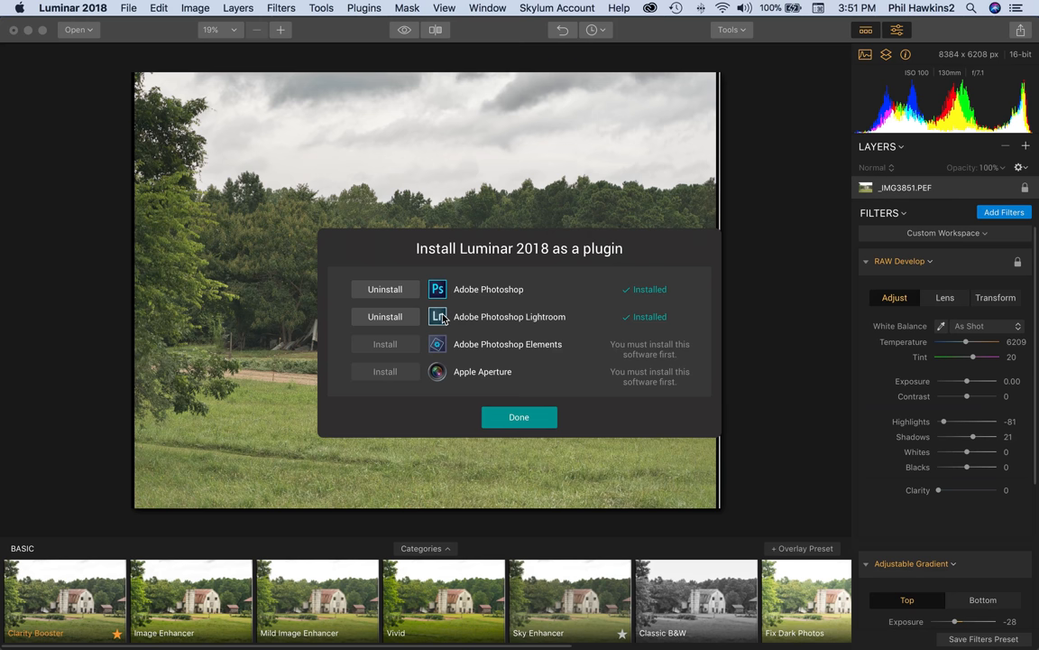
mouse_move(394, 316)
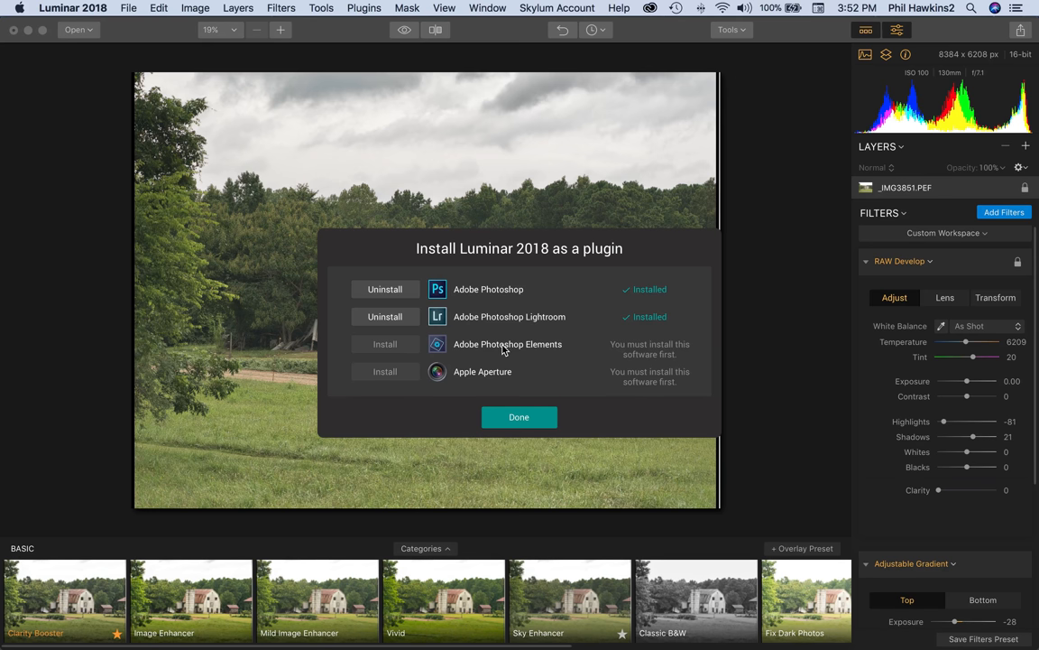
mouse_move(495, 377)
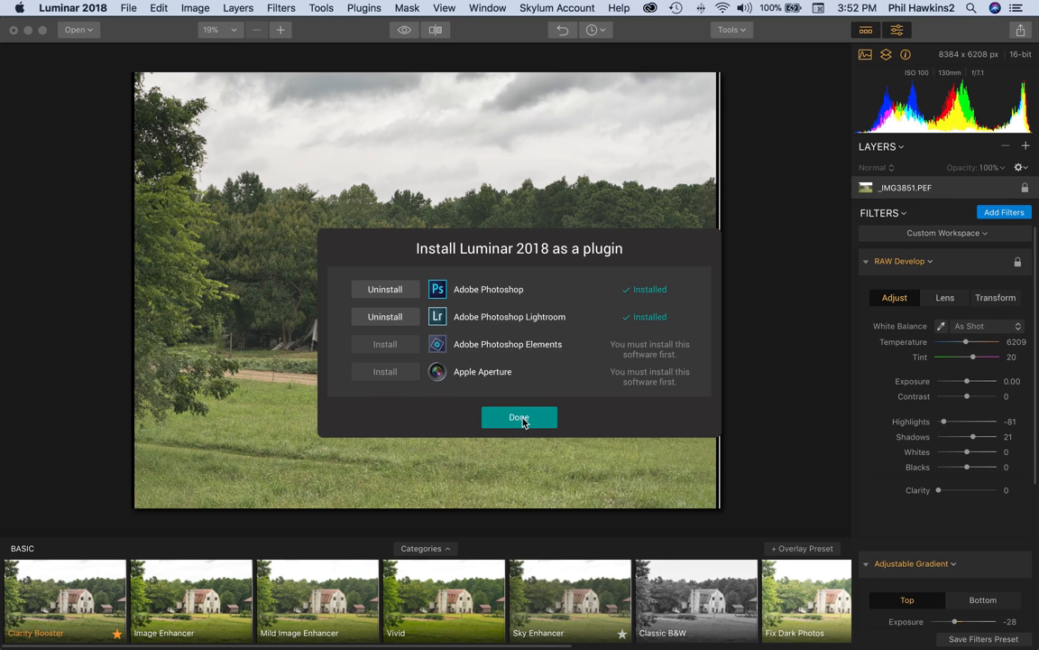
Step: Dismiss the plugin installation window with Done, keeping the Photoshop and Lightroom plugins
click(520, 417)
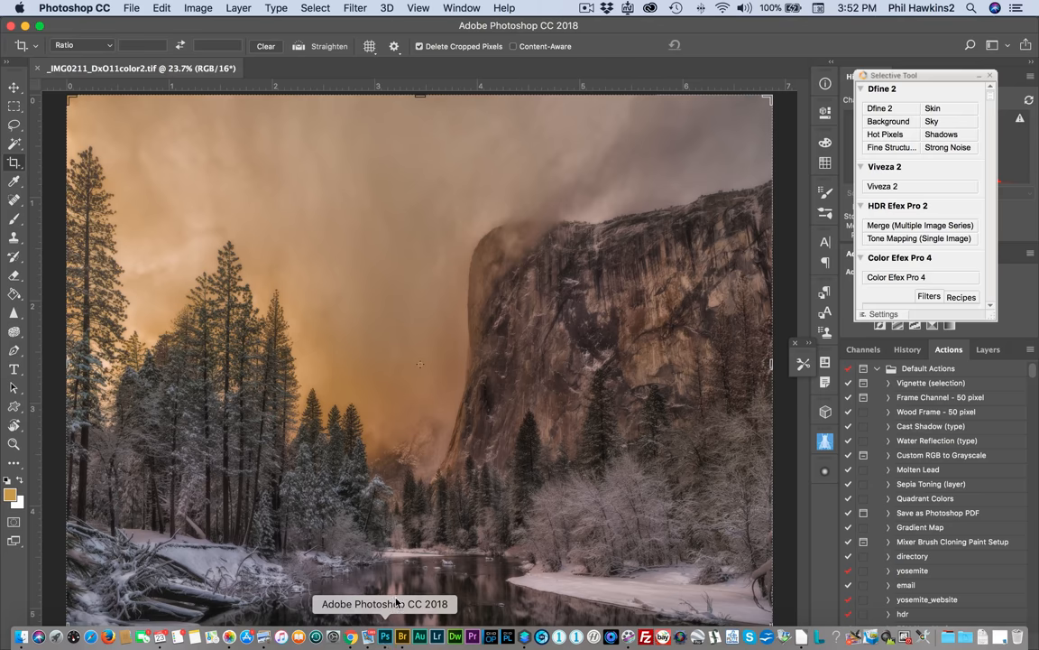
Step: Show Photoshop's Filter menu listing the Skylum Software plugin group with Luminar 2018
click(355, 8)
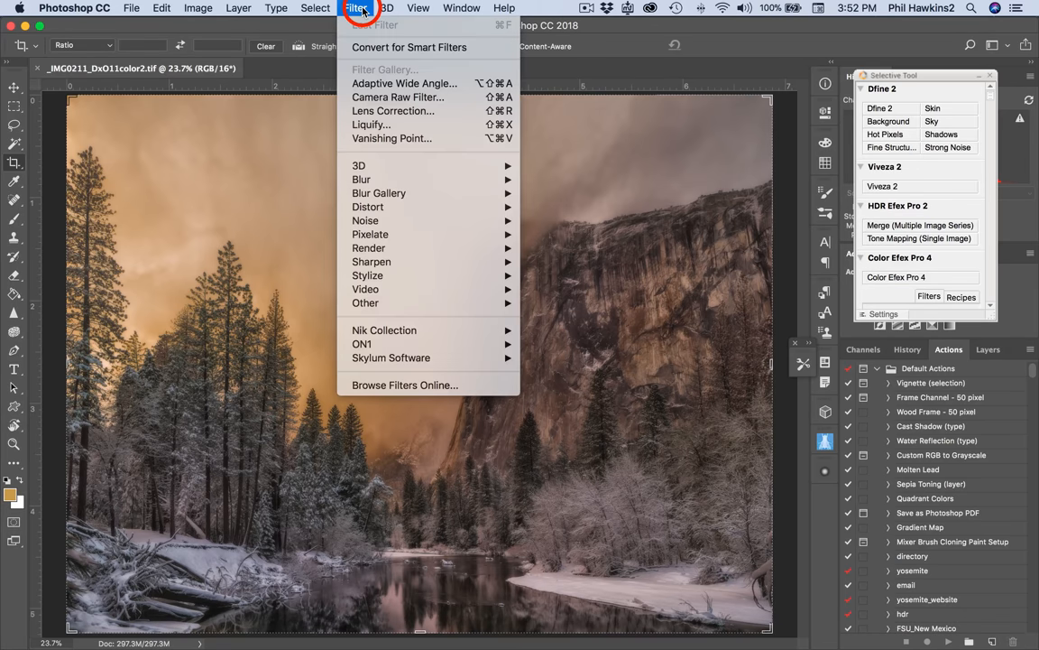
mouse_move(390, 357)
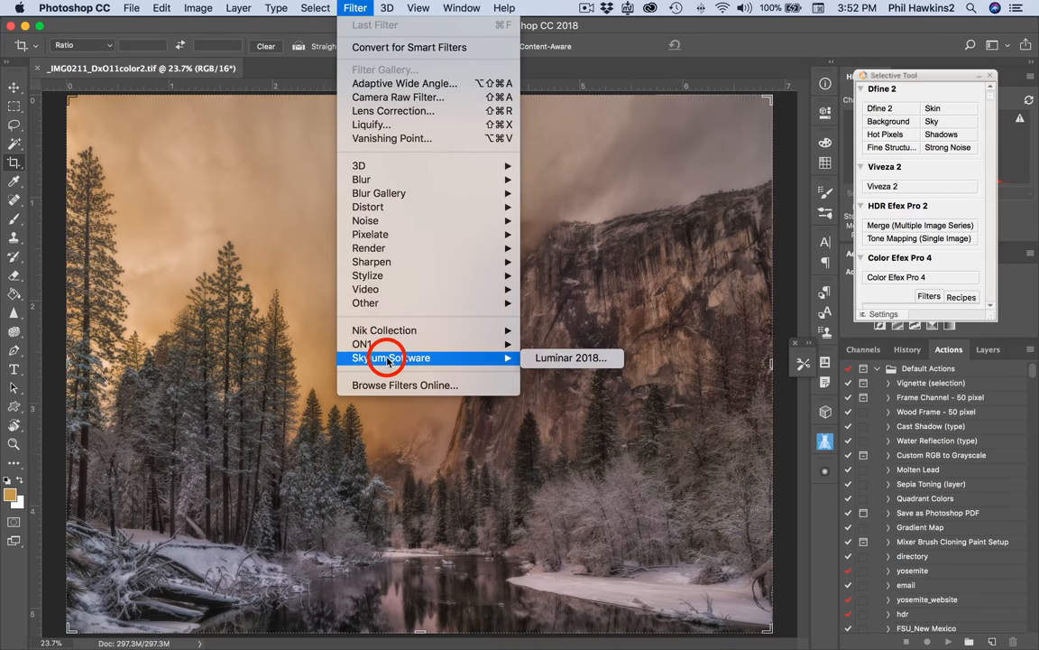